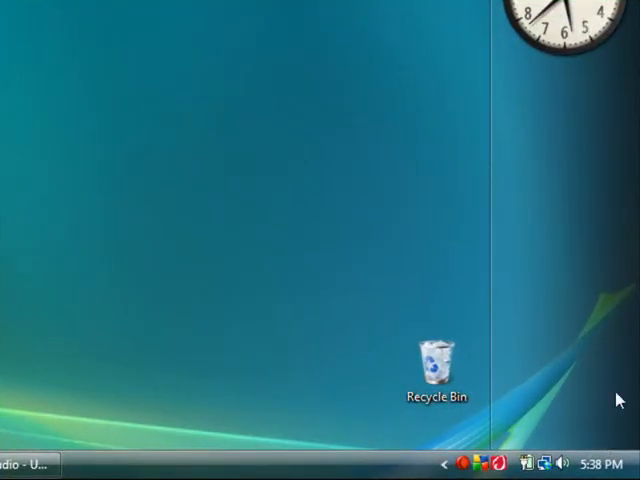
mouse_move(583, 412)
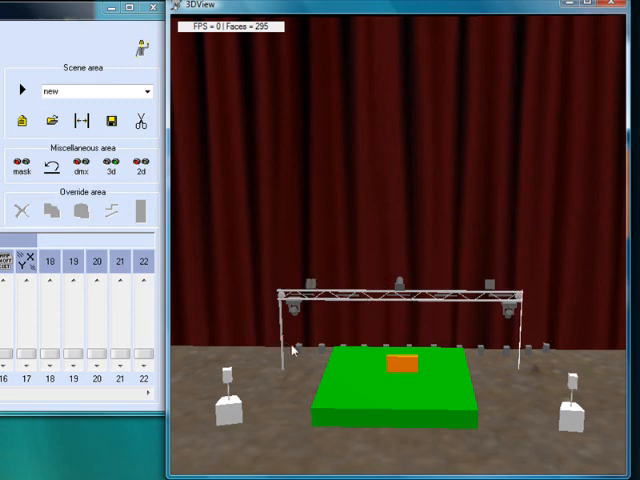
mouse_move(430, 342)
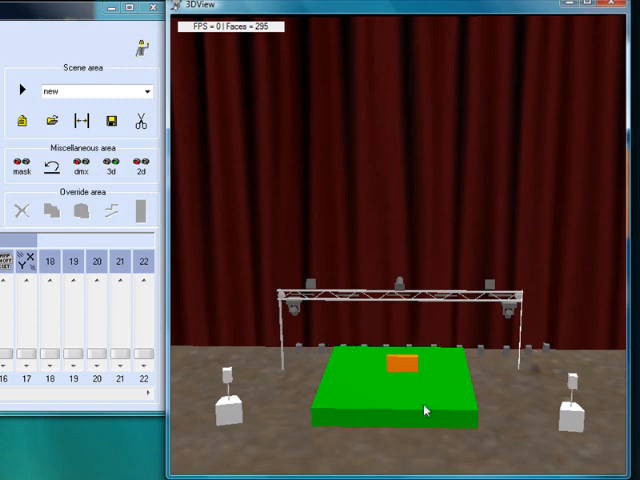
mouse_move(268, 138)
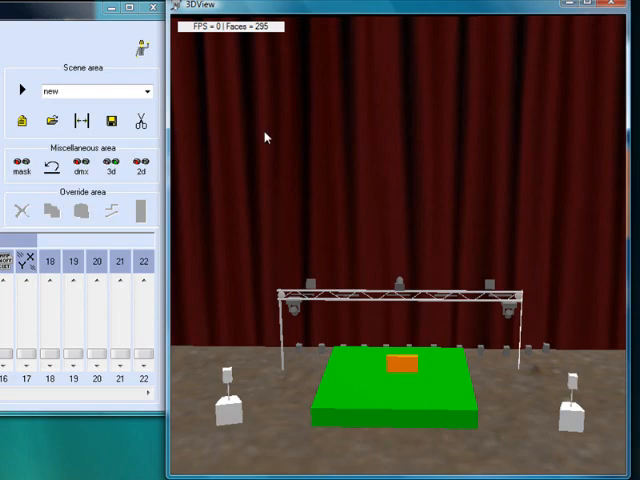
right_click(268, 135)
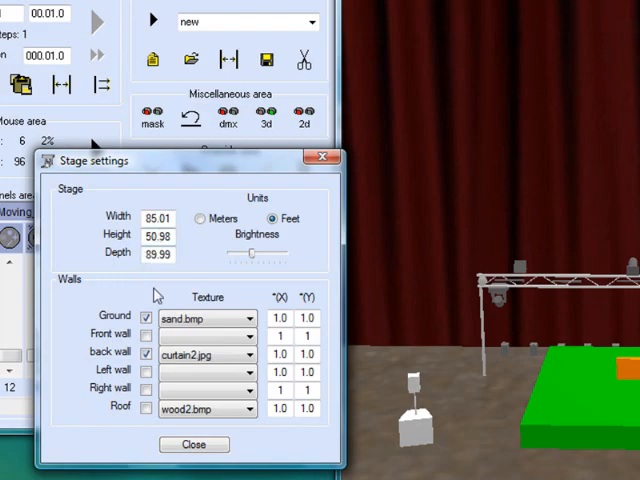
click(305, 318)
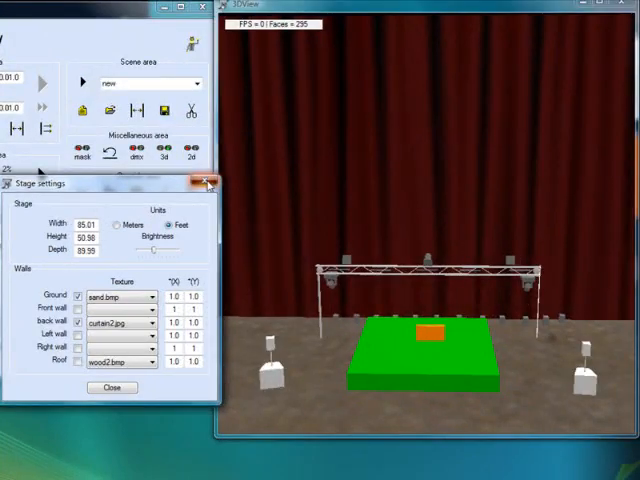
right_click(520, 110)
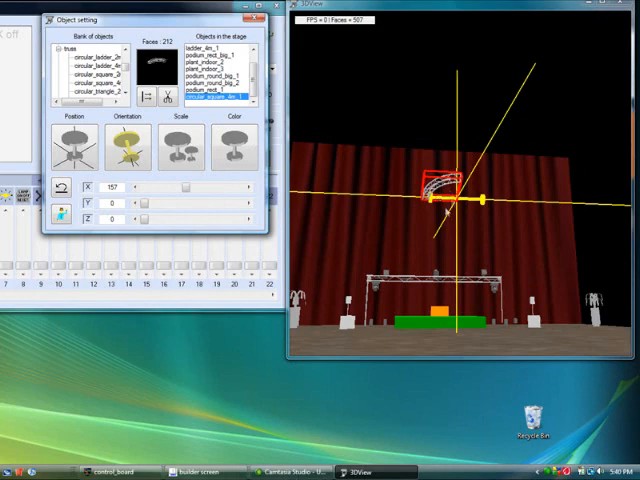
mouse_move(533, 258)
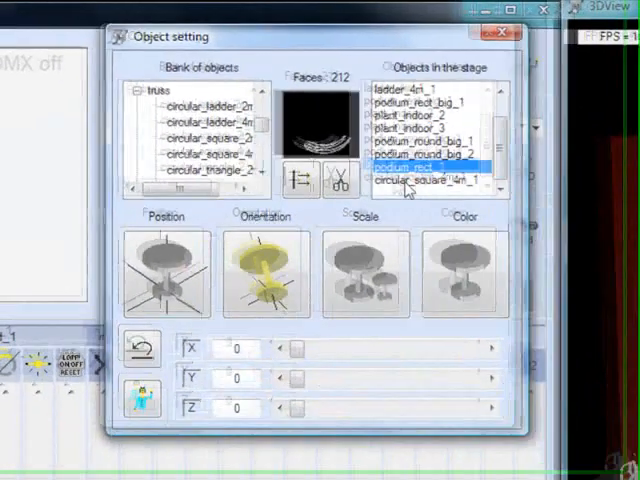
Step: Place the circular_square_4m truss onto the stage
click(430, 181)
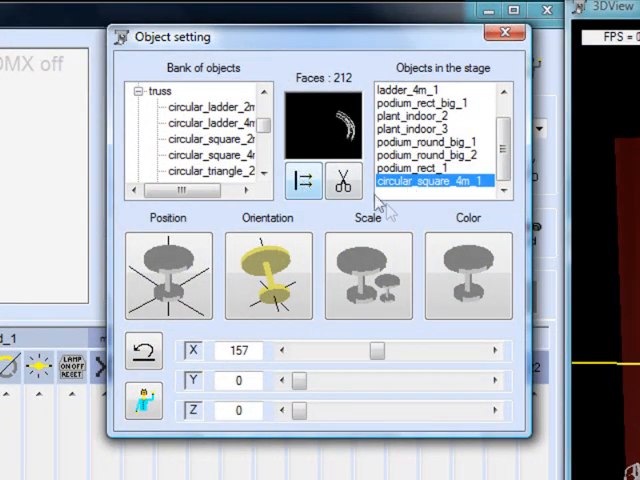
click(345, 182)
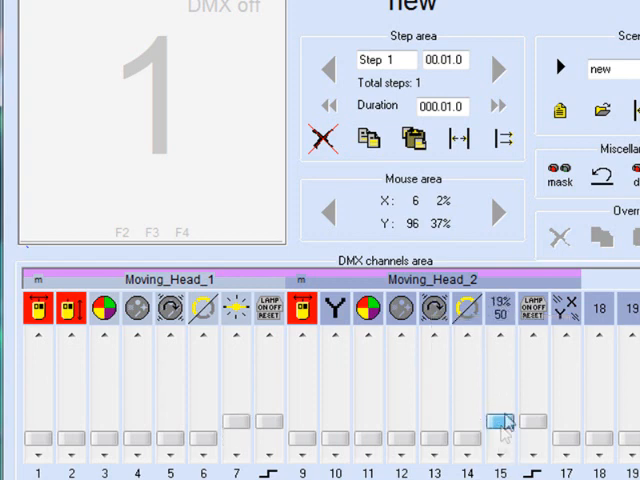
Step: Raise Moving_Head_2's dimmer fader and shift its color channel fader in step 1
drag(500, 415, 500, 340)
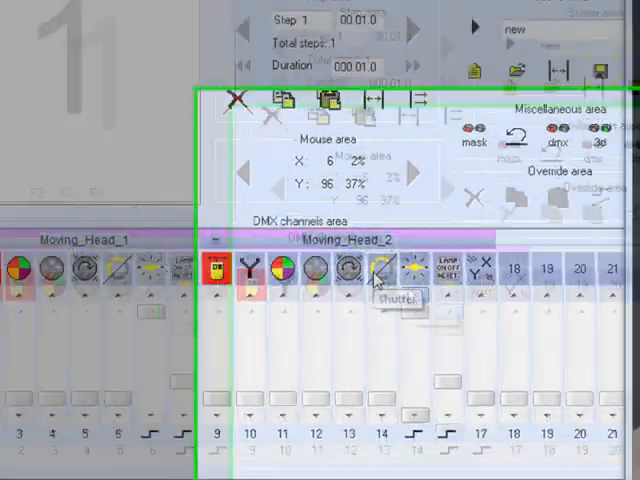
click(384, 270)
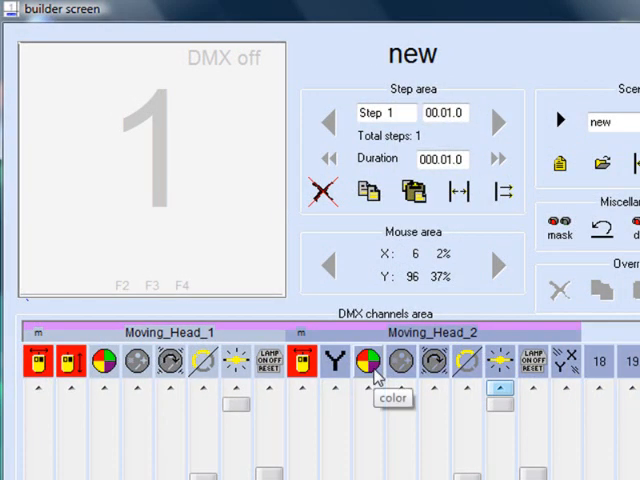
click(368, 361)
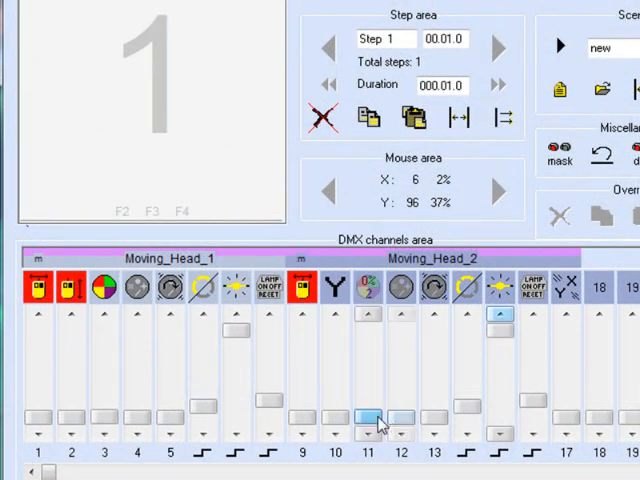
drag(370, 413, 370, 378)
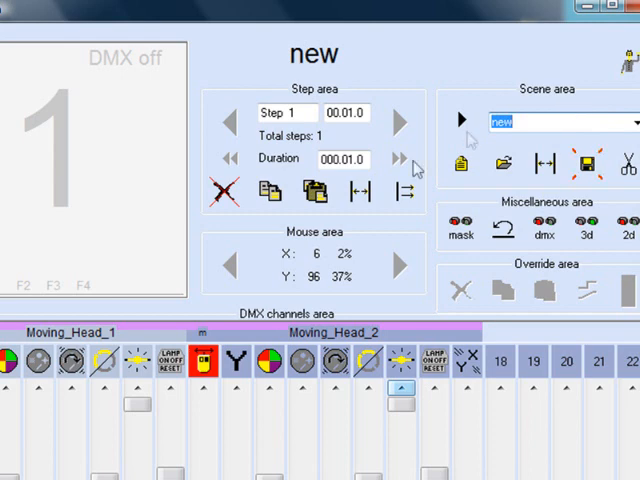
mouse_move(408, 191)
text(mh01blue)
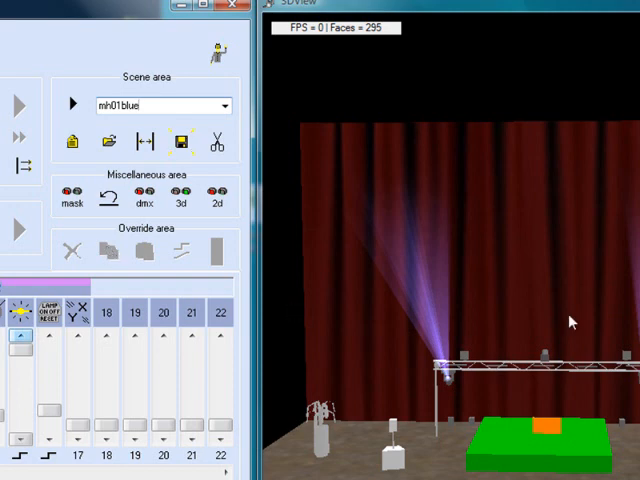
mouse_move(560, 347)
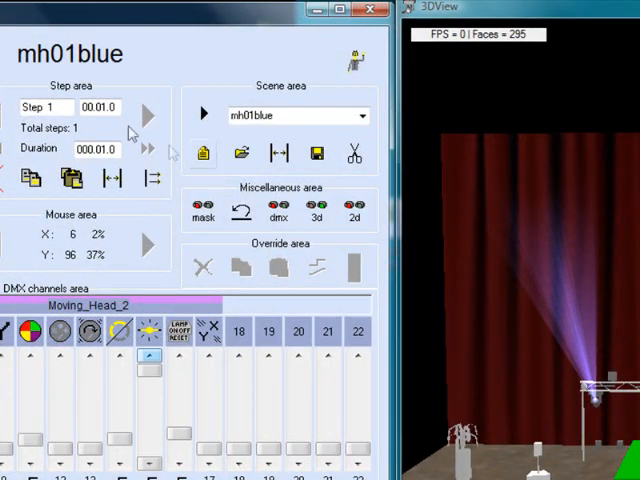
Step: Advance the saved mh01blue scene to its next step
click(100, 107)
text(5)
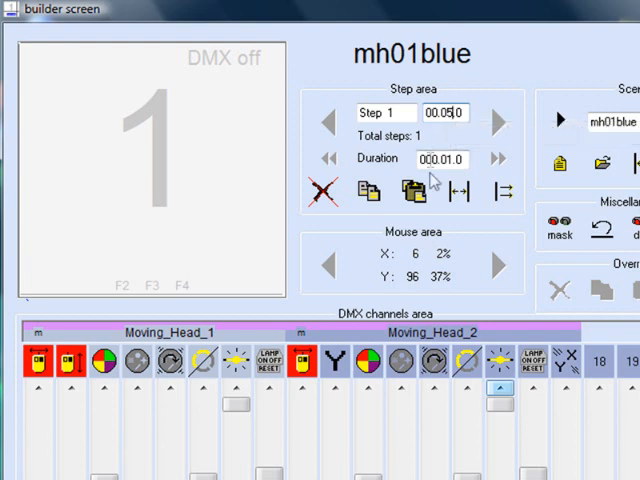
mouse_move(497, 190)
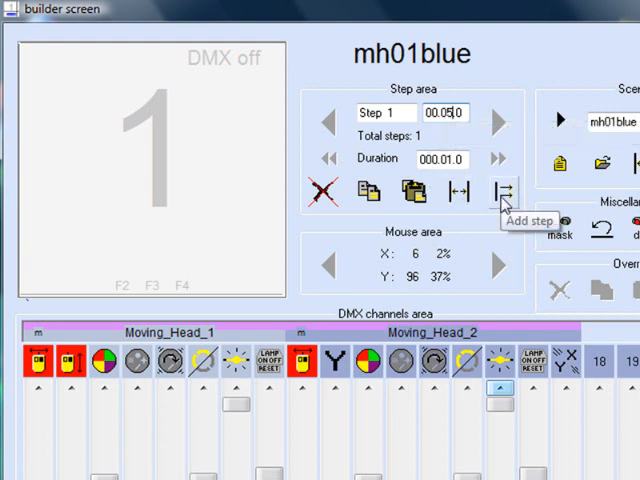
Step: Append two more steps to the mh01blue scene
click(504, 191)
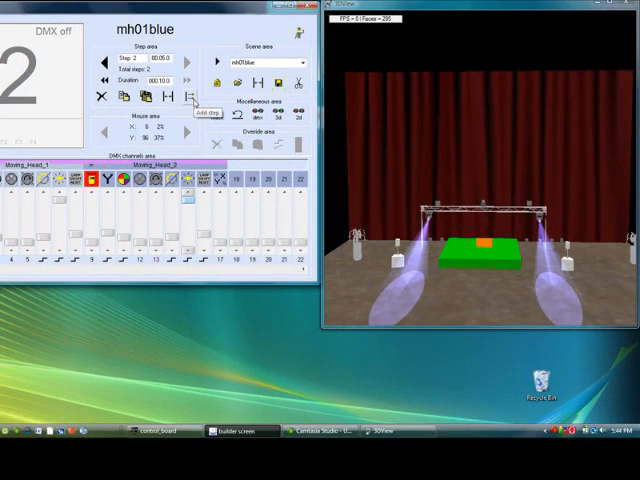
click(197, 95)
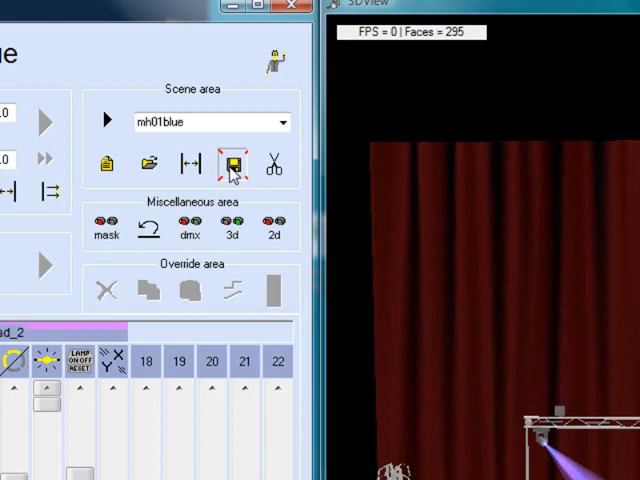
Step: Save the five-step mh01blue scene totalling 25 seconds
click(233, 165)
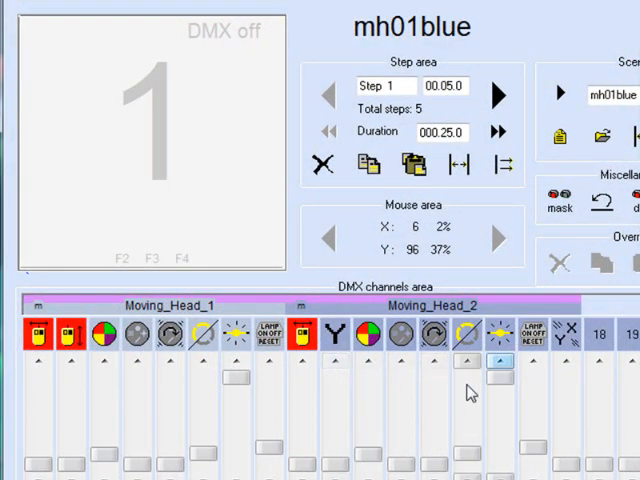
mouse_move(432, 333)
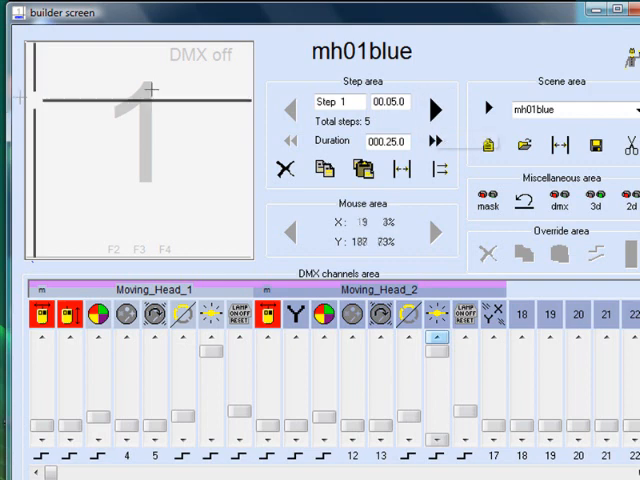
Step: Step forward to step 5, delete it, and confirm Yes in the warning
click(437, 110)
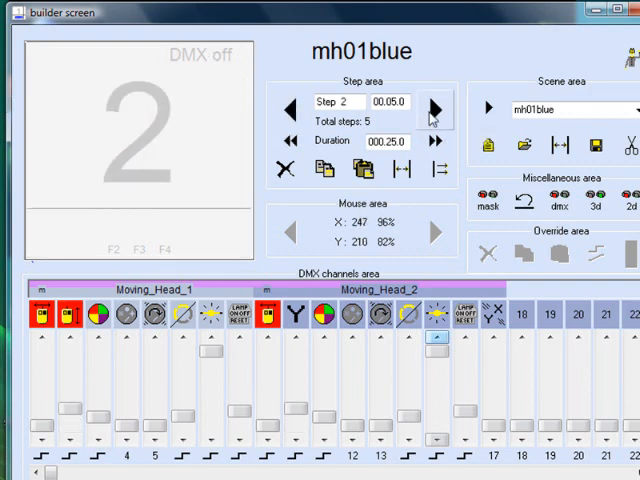
click(434, 109)
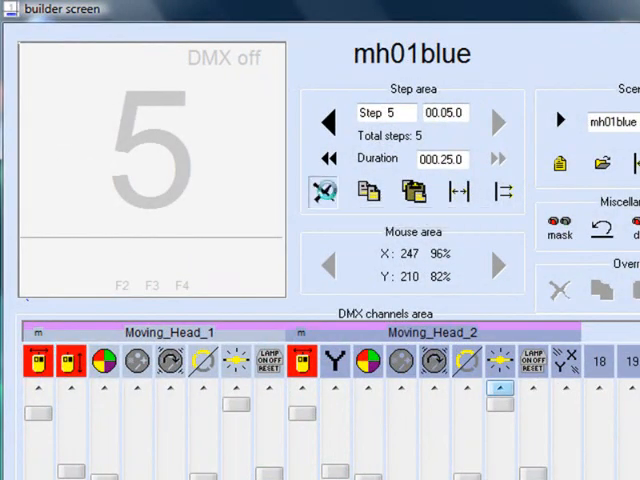
click(323, 190)
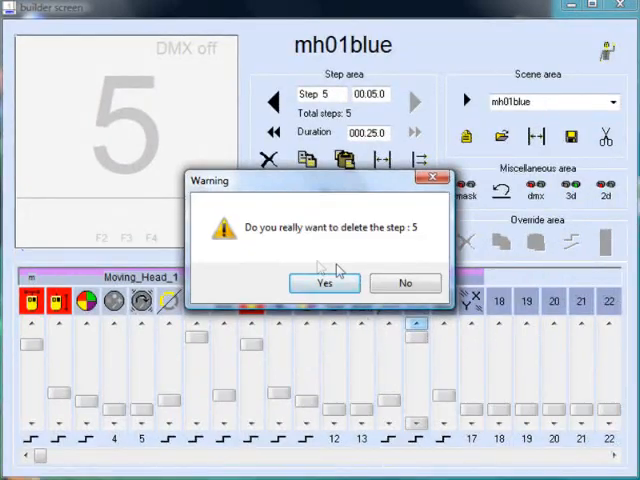
click(323, 283)
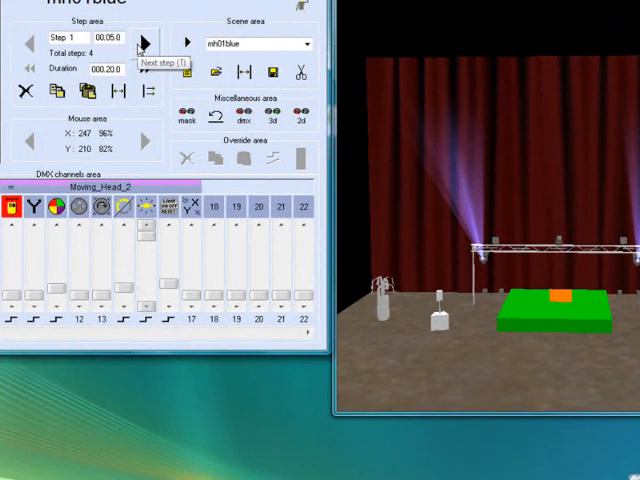
Step: Advance mh01blue to step 4 with red beams in the 3D view
click(143, 41)
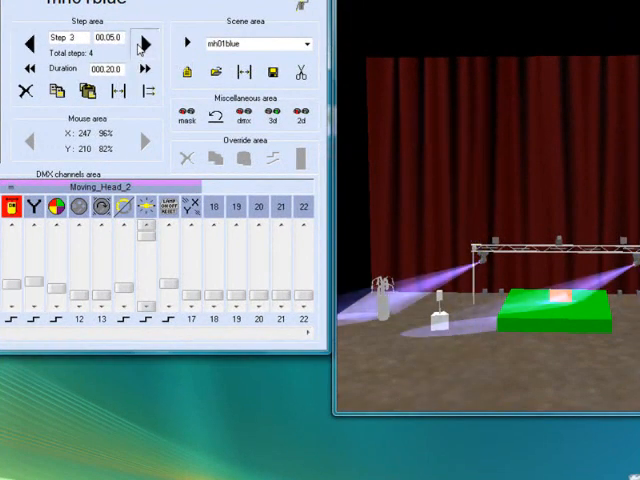
click(143, 41)
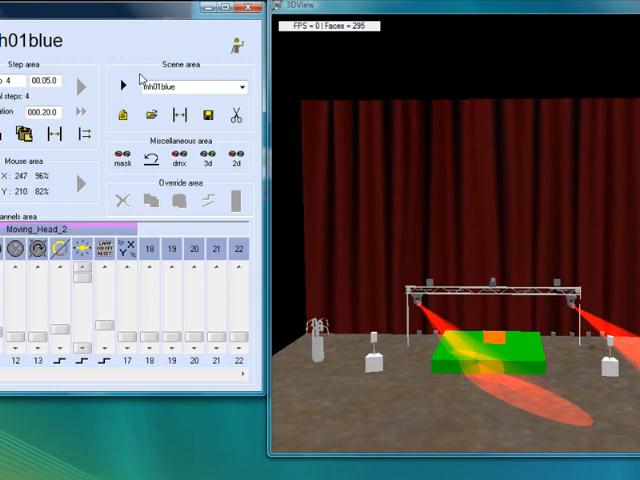
mouse_move(307, 212)
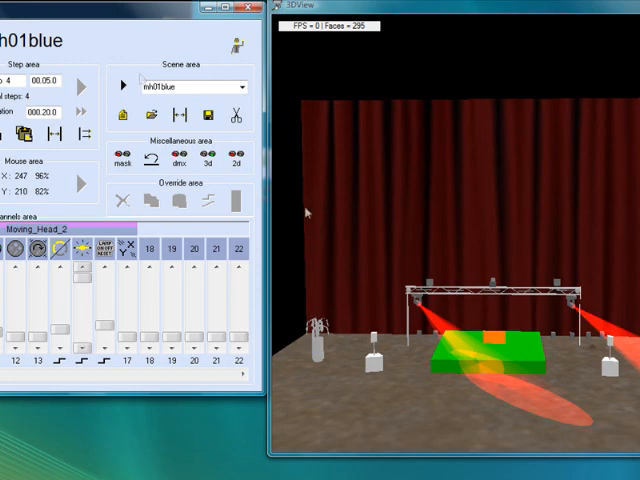
mouse_move(620, 365)
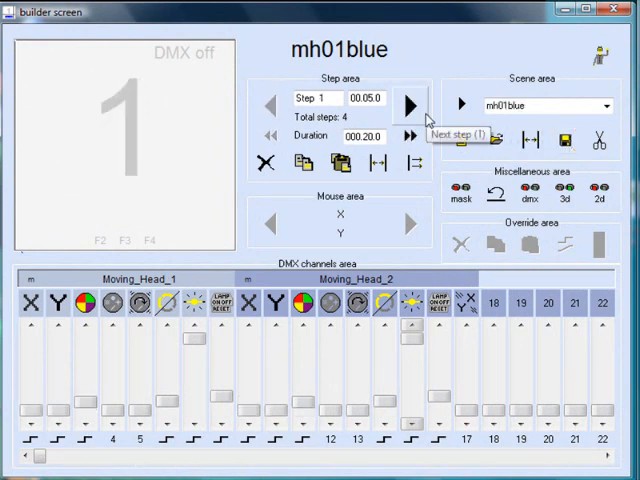
Step: Advance mh01blue from step 1 to step 2
click(411, 104)
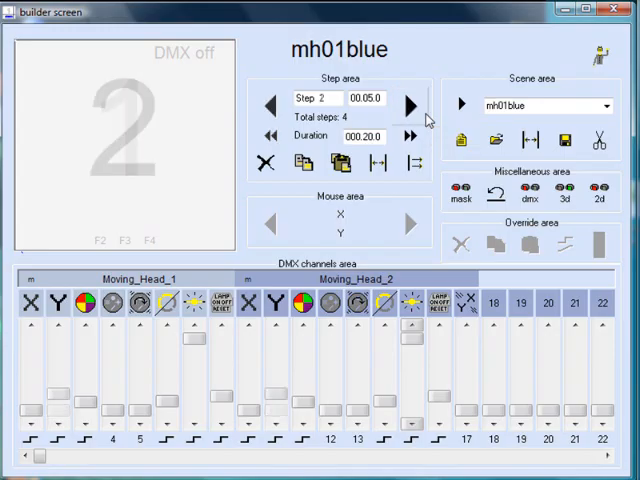